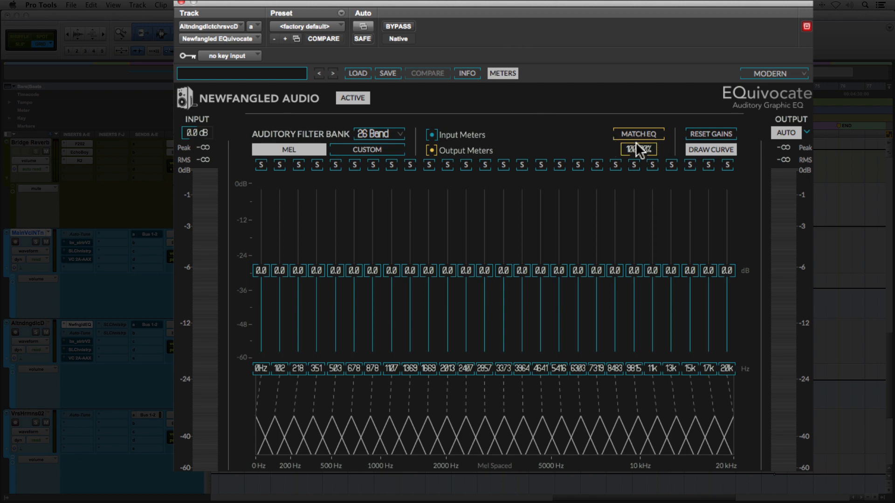
mouse_move(637, 137)
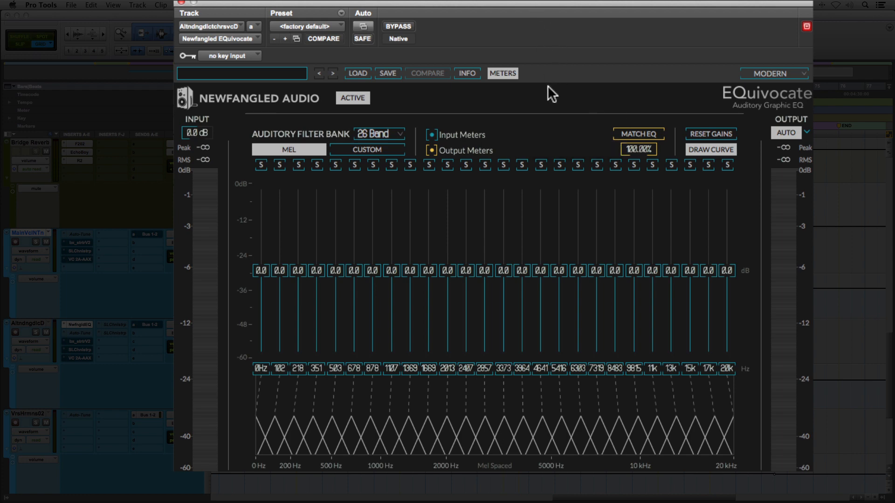
mouse_move(550, 141)
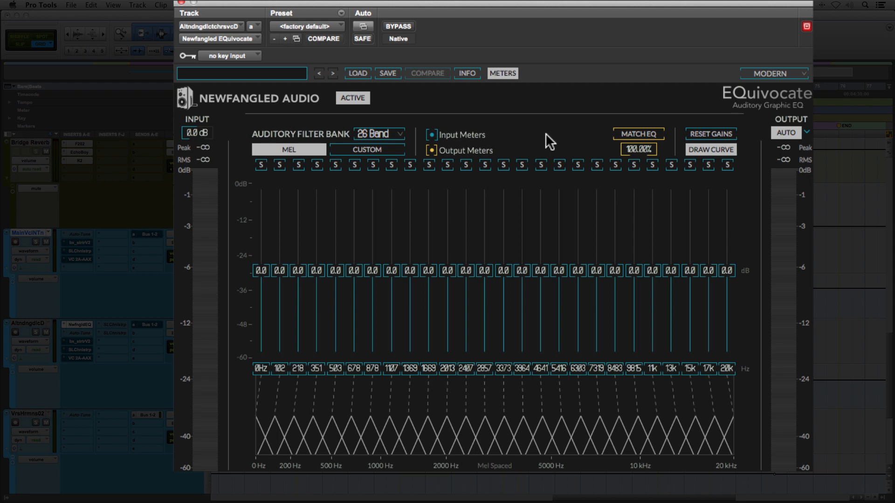
mouse_move(476, 65)
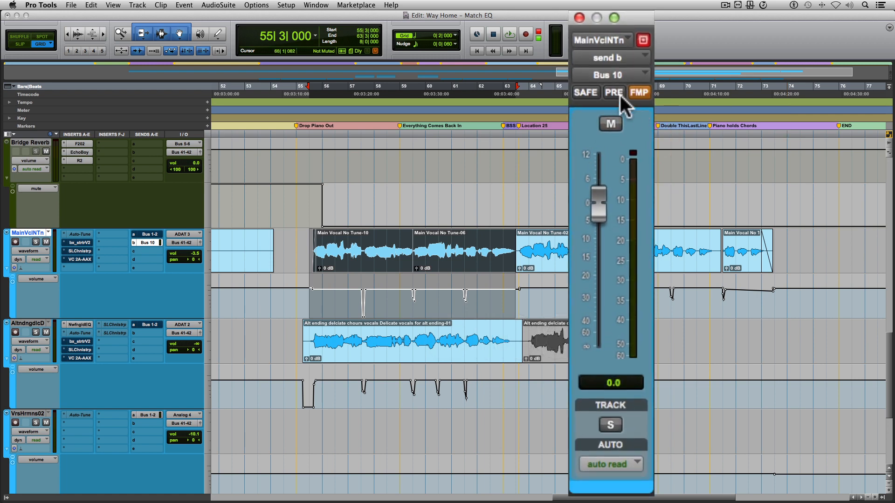
Make the main vocal's Bus 10 send pre-fader and check its send mute.
click(613, 92)
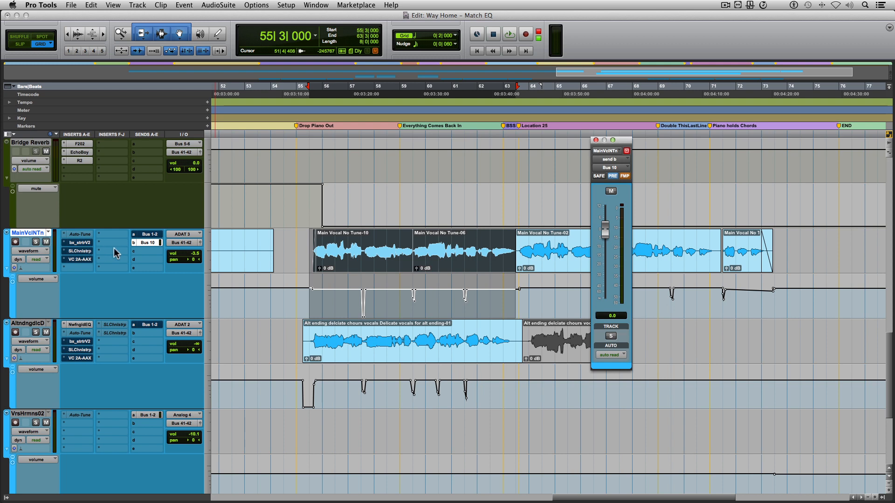
mouse_move(103, 243)
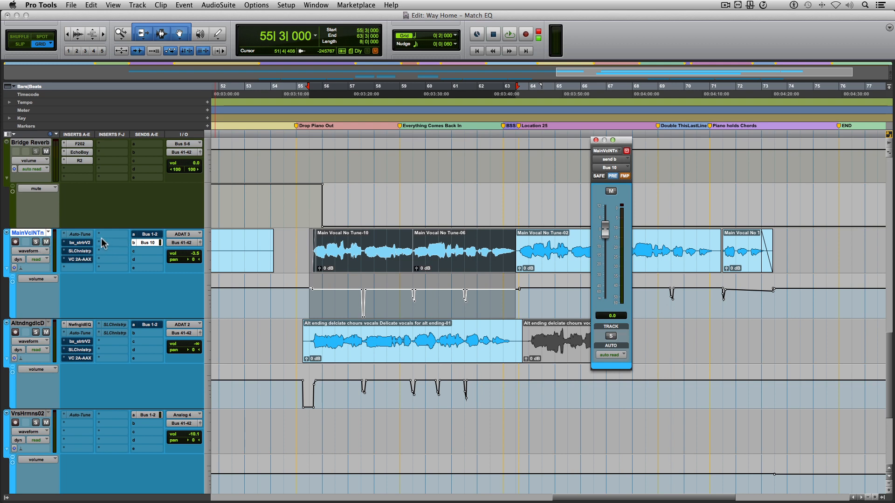
mouse_move(64, 336)
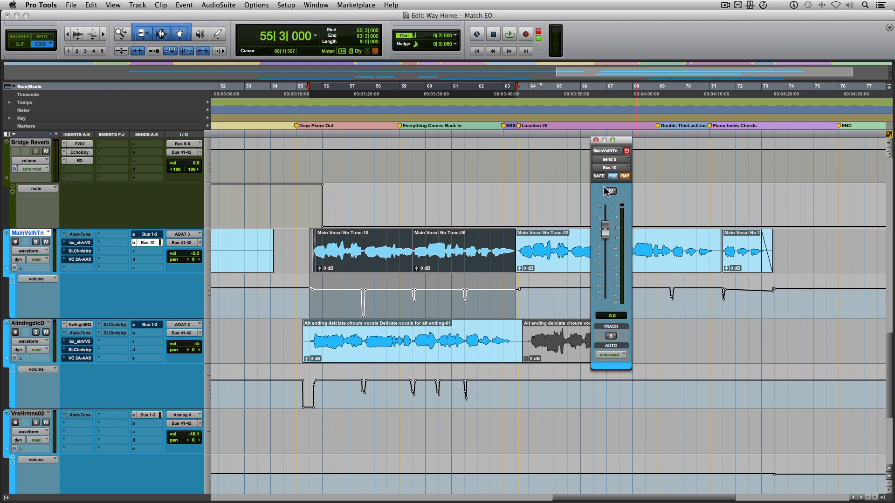
click(237, 245)
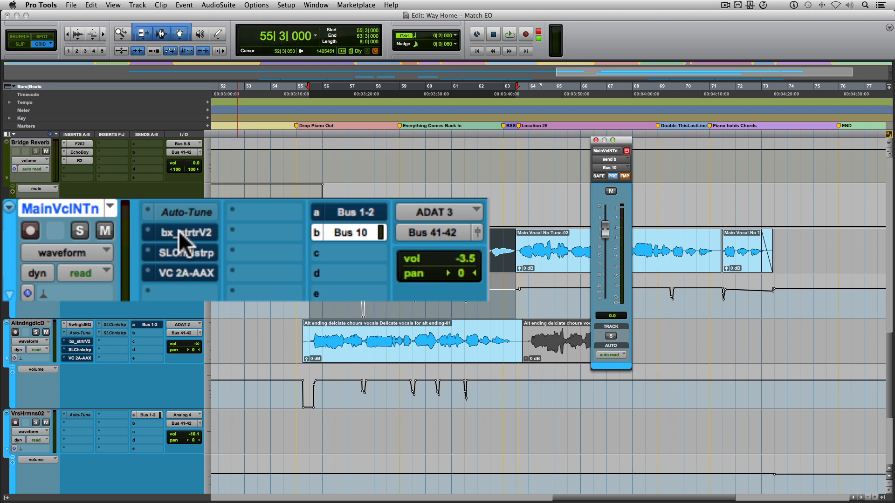
mouse_move(173, 246)
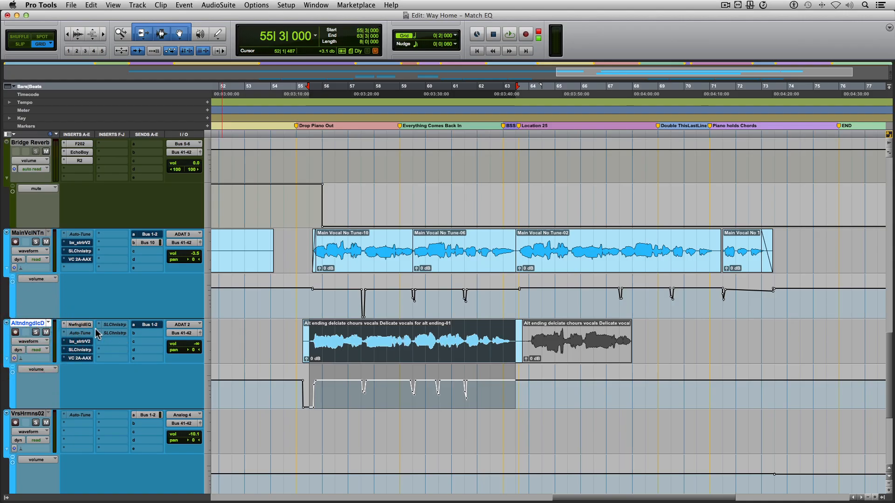
Bring up EQuivocate on the alternate vocal and set its key input to Bus 10.
click(79, 324)
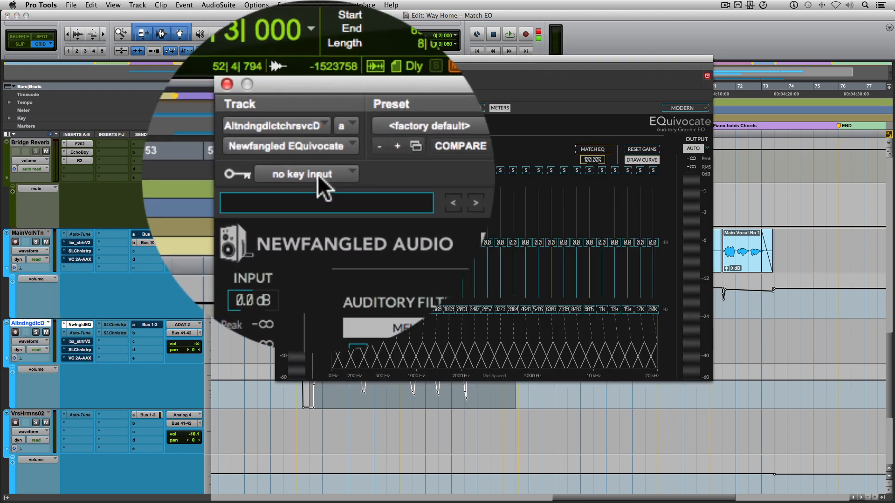
click(305, 174)
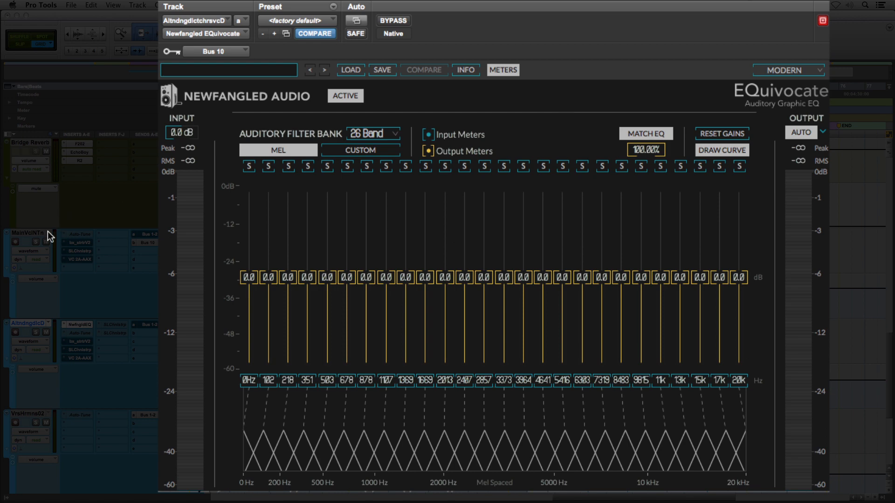
mouse_move(604, 63)
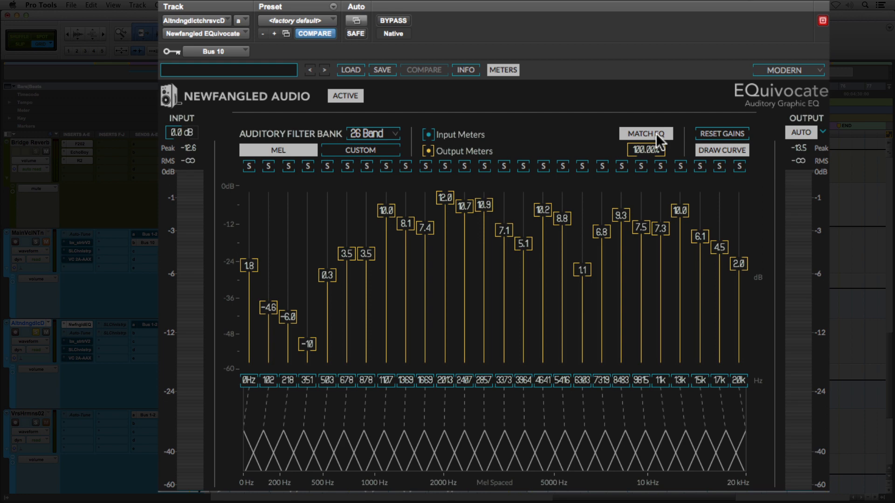
Stop Match EQ learning so the learned curve is locked in.
click(645, 133)
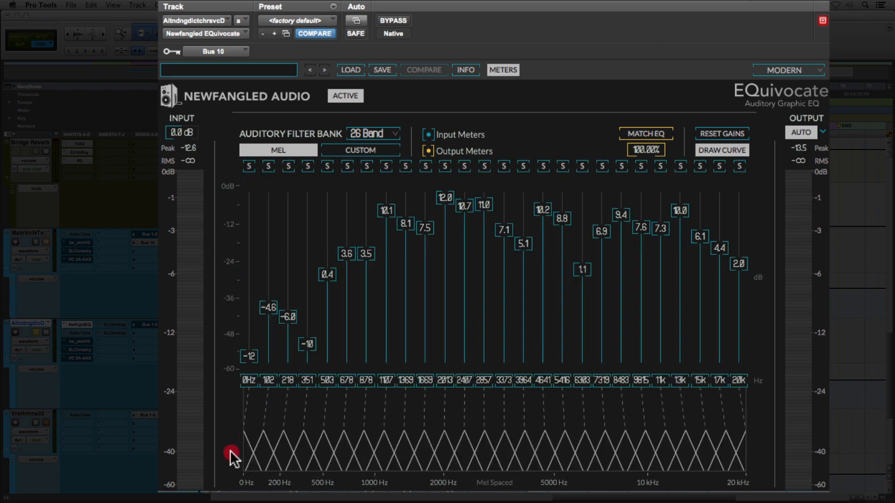
mouse_move(559, 50)
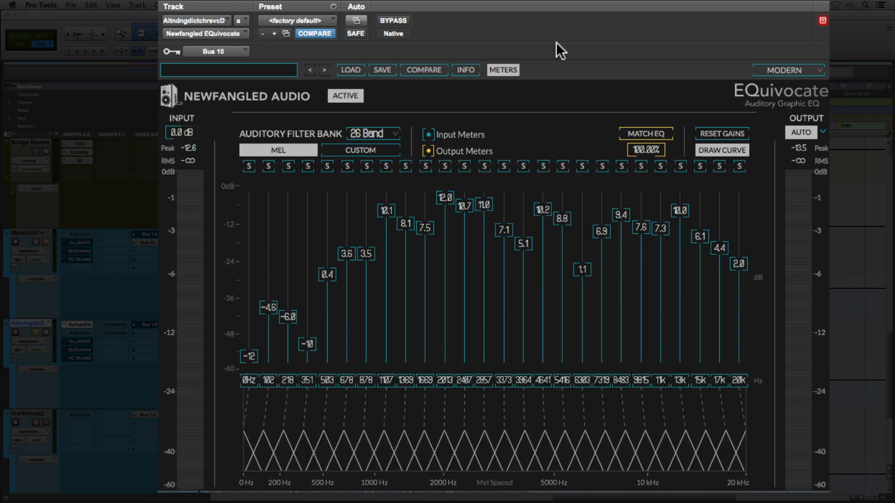
mouse_move(80, 328)
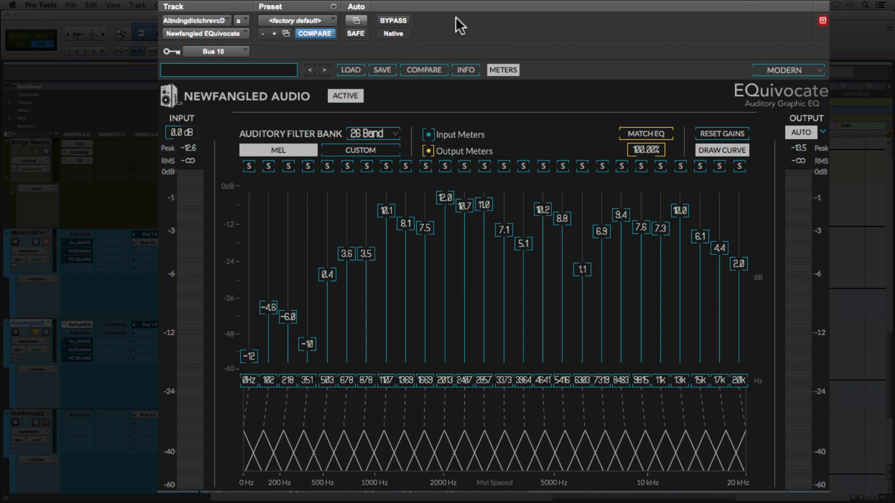
Bypass EQuivocate and re-enable it during playback to A/B the matched curve.
click(393, 20)
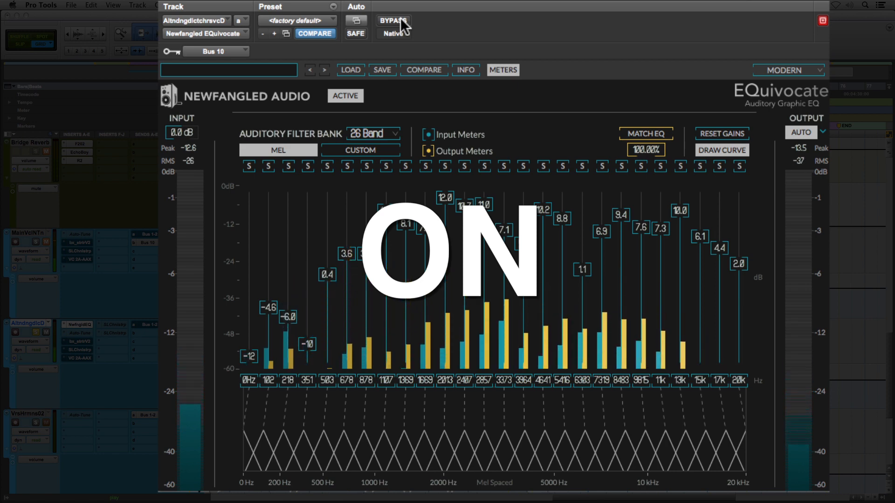
click(391, 21)
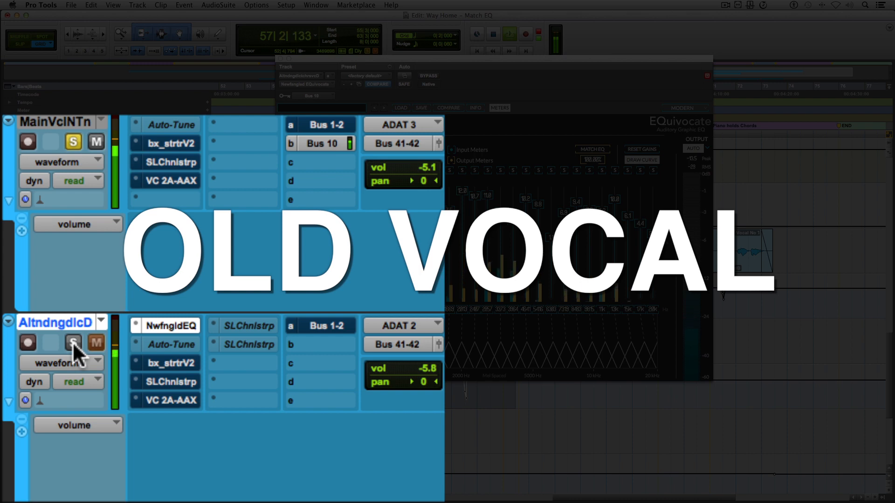
Solo the alternate vocal track to compare it against the old main vocal.
click(73, 342)
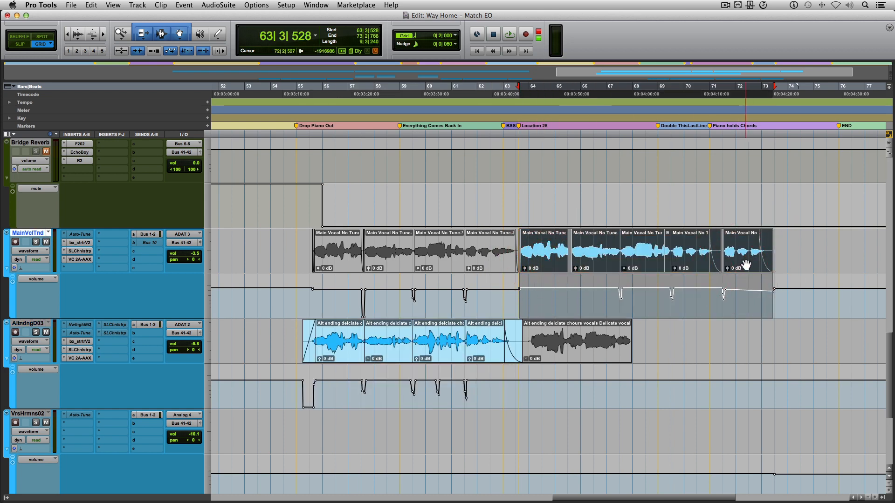
Place the playback insertion point at bar 55 on the main vocal track.
click(297, 86)
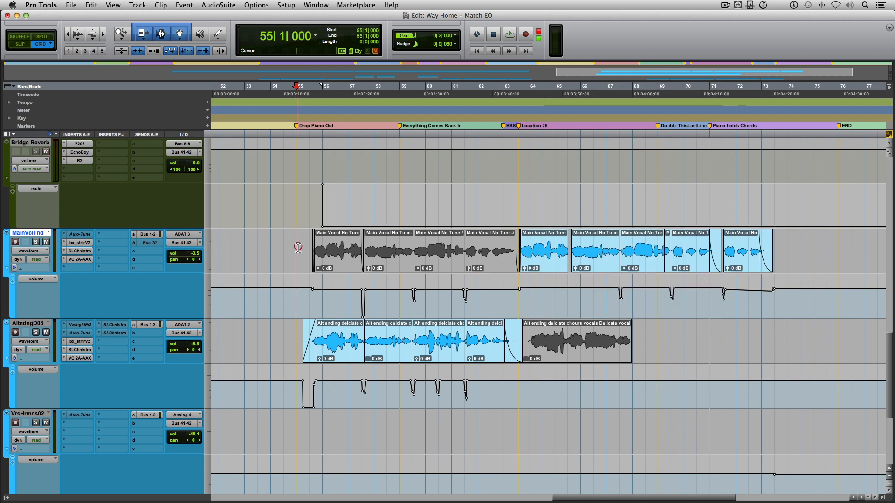
mouse_move(296, 248)
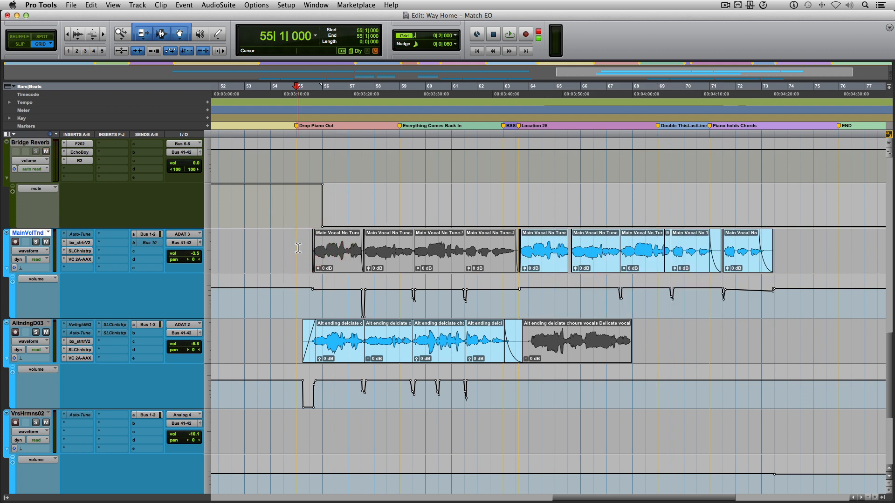